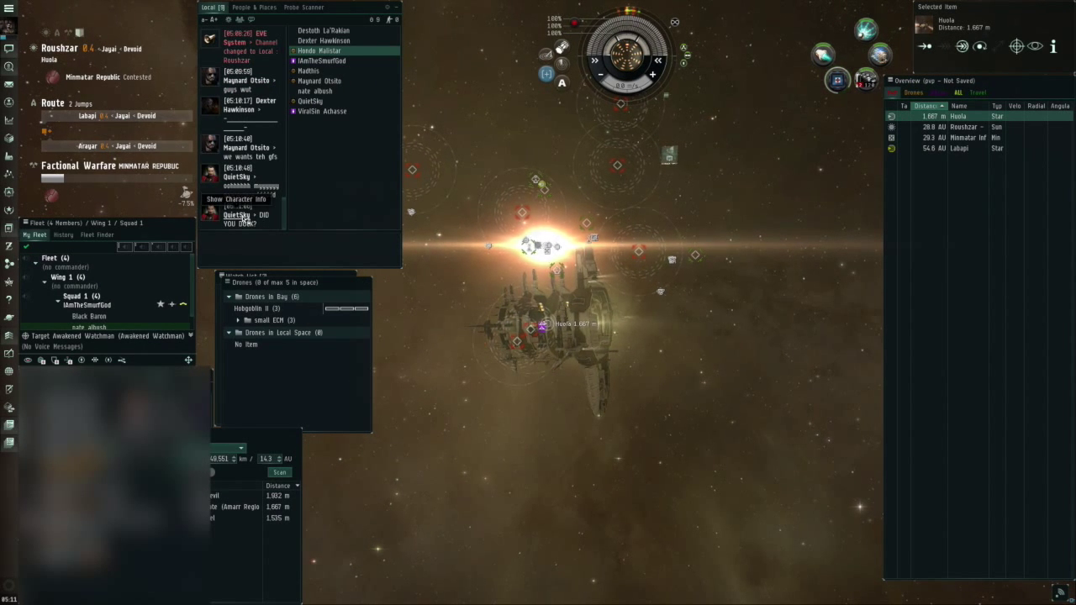
# - View a Local pilot's Show Info and employment history, then follow the fleet member into warp
pyautogui.click(239, 198)
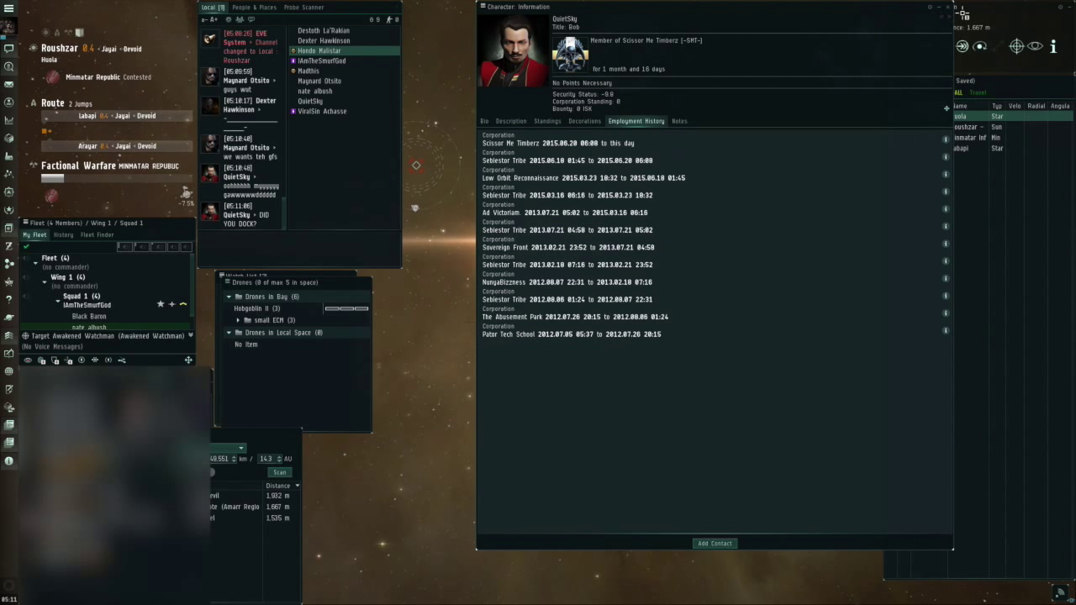
pyautogui.click(968, 7)
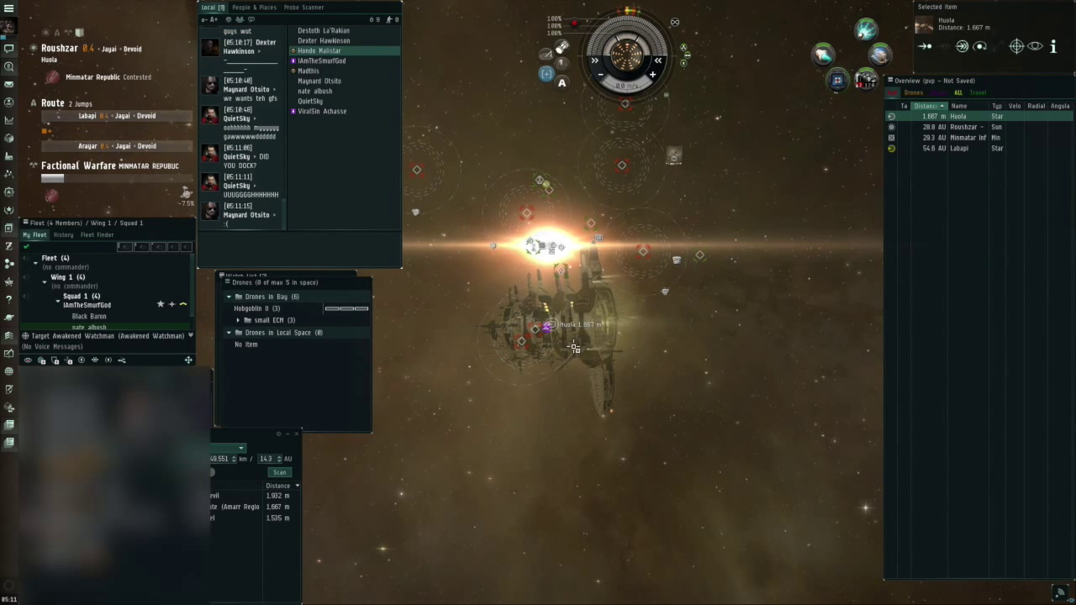
pyautogui.click(279, 471)
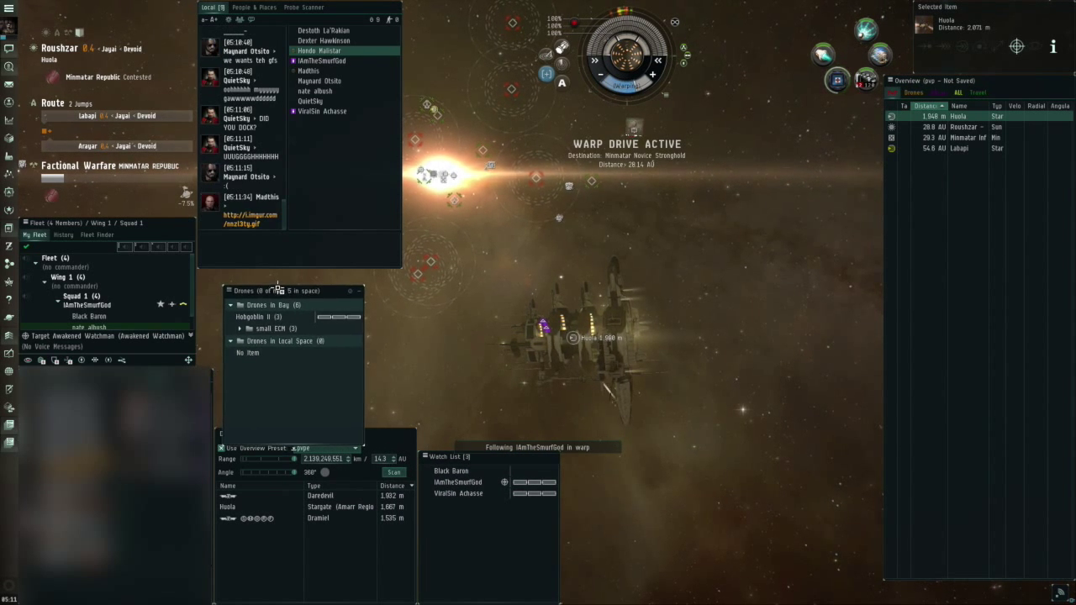
# - Run a Directional Scanner sweep after landing near the Minmatar Navy station
pyautogui.click(394, 471)
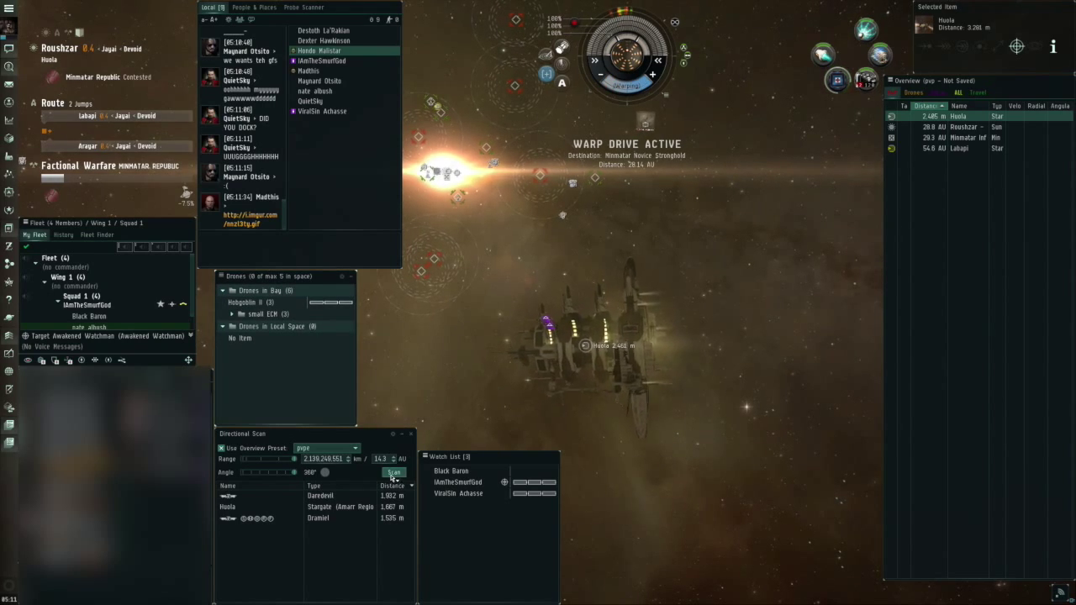
pyautogui.click(393, 470)
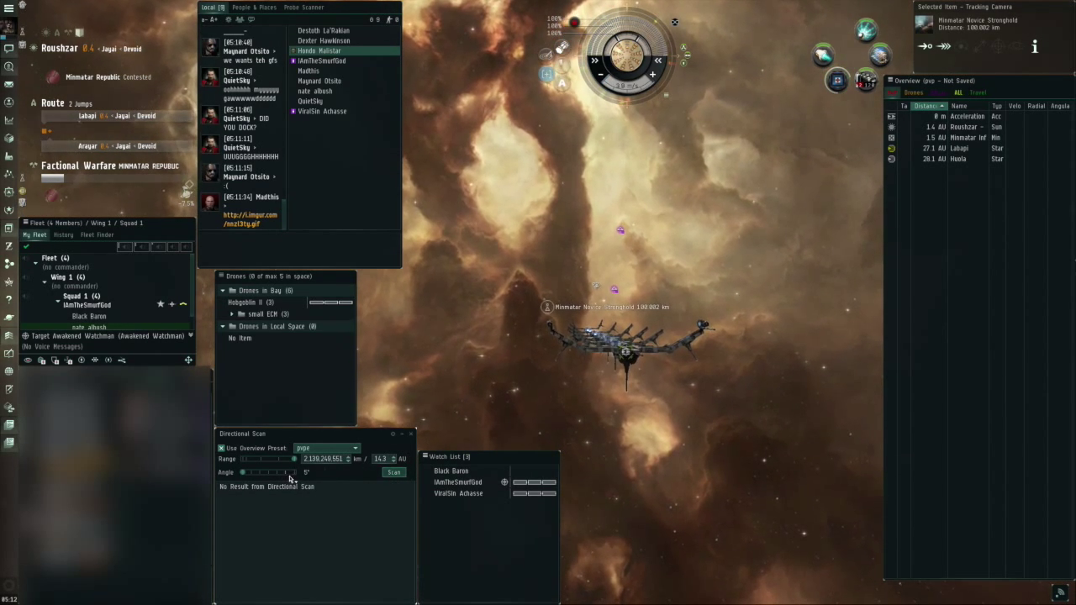
pyautogui.click(394, 470)
pyautogui.write('lol you')
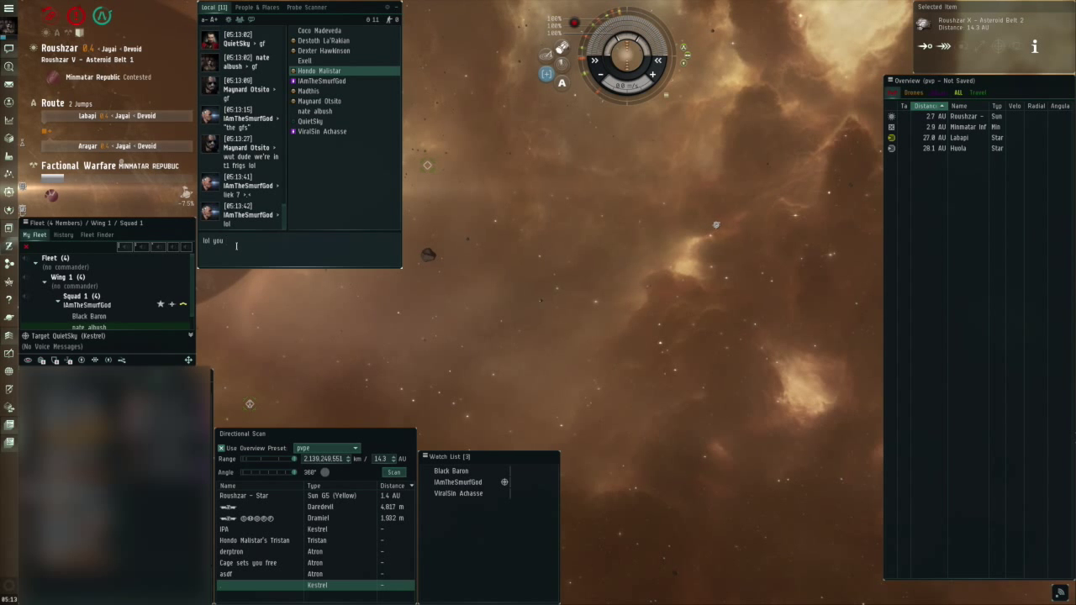
# - Reply 'had alot th' in Local and bring up the Stargates warp-to submenu in space
pyautogui.write('had alot th')
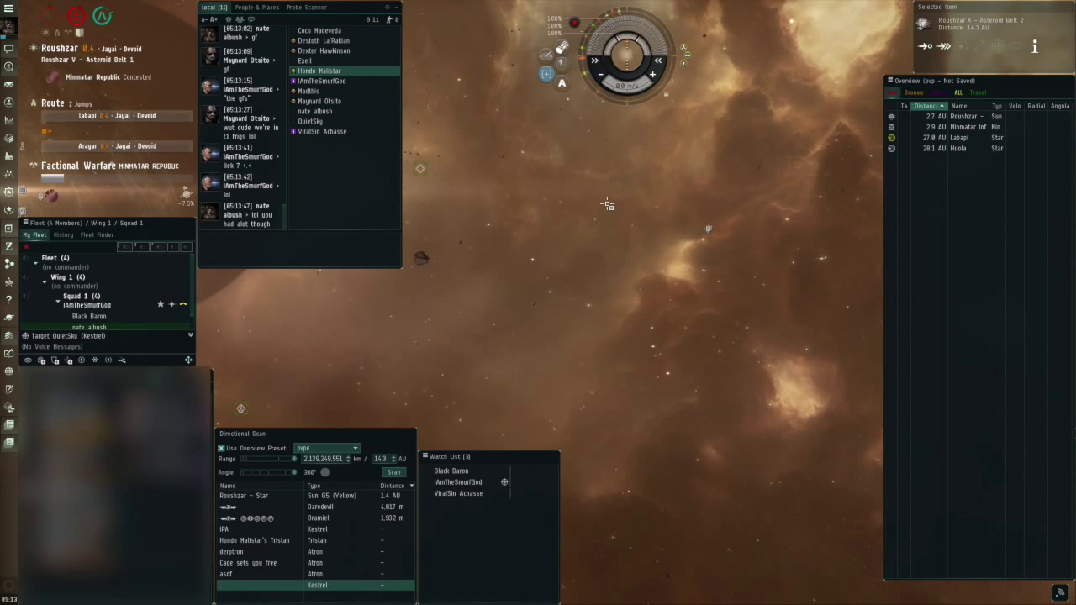
pyautogui.rightClick(607, 205)
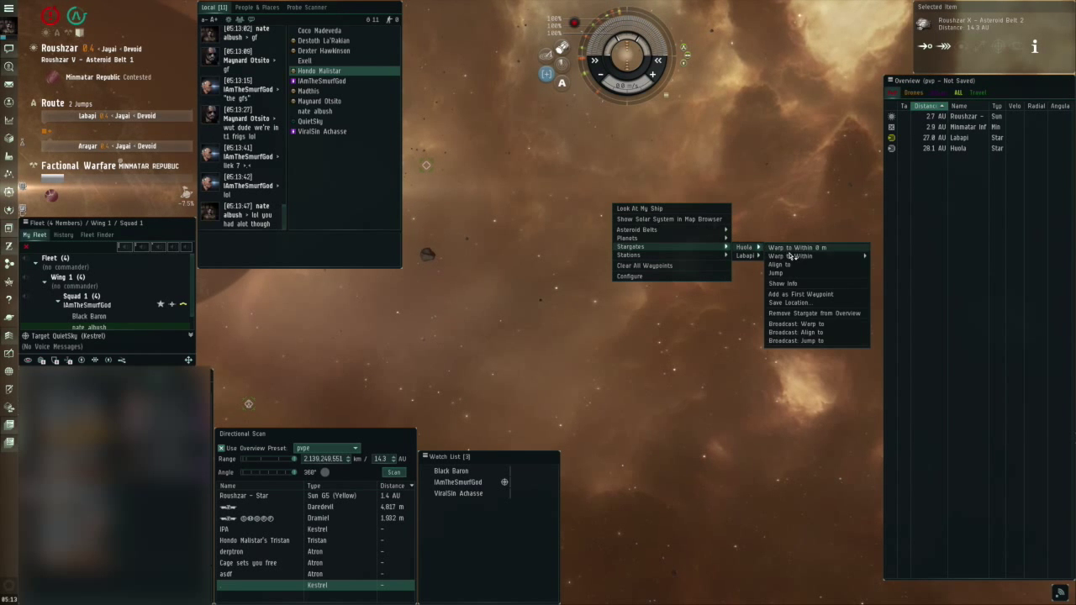
pyautogui.moveTo(790, 256)
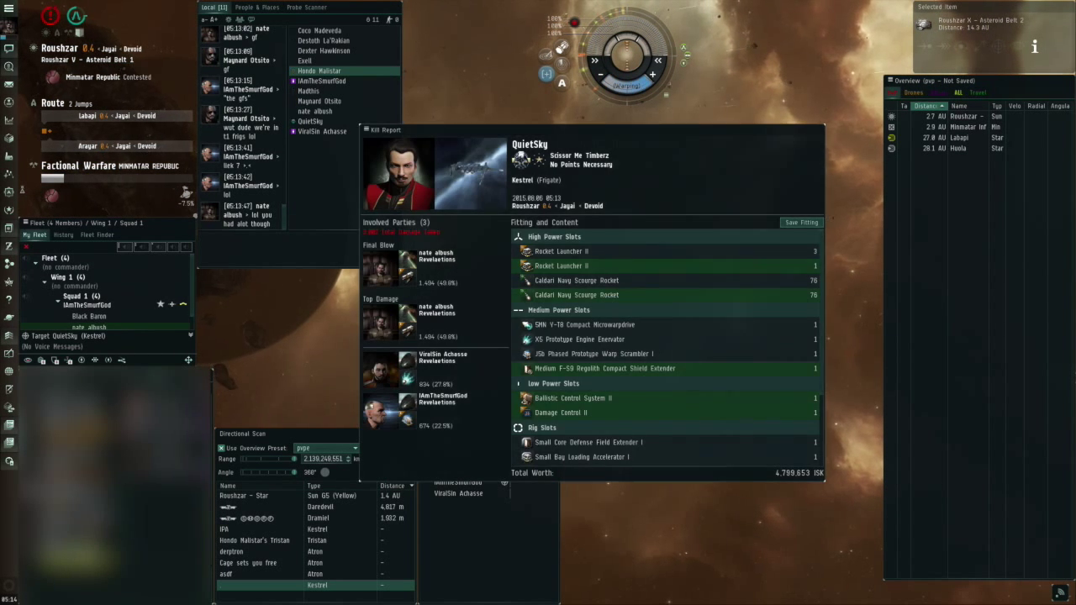
pyautogui.moveTo(437, 396)
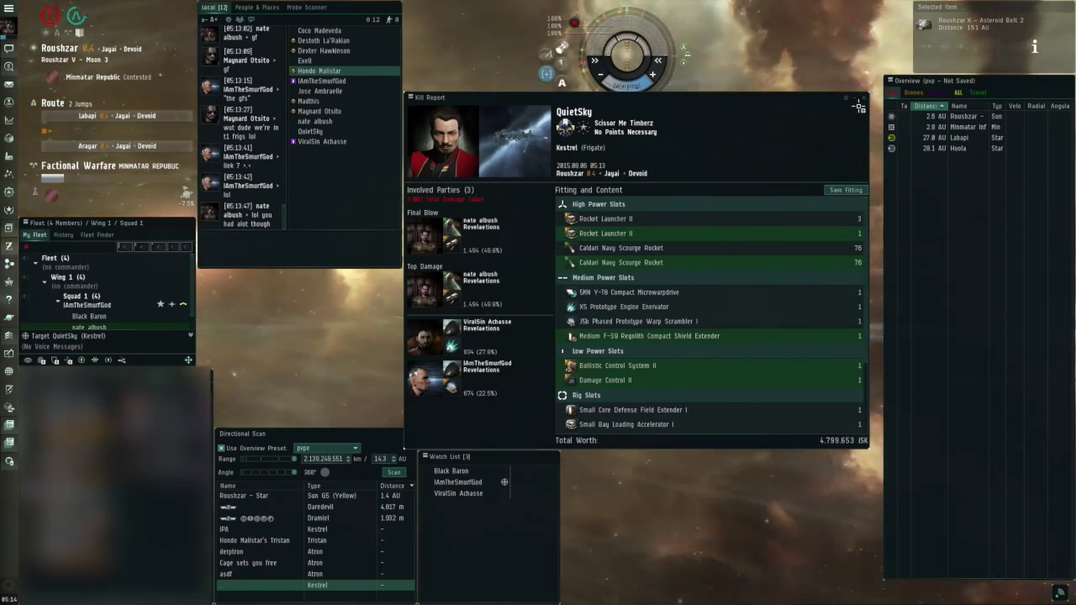
# - Close the Kestrel kill report before jumping on toward Villasen
pyautogui.click(859, 108)
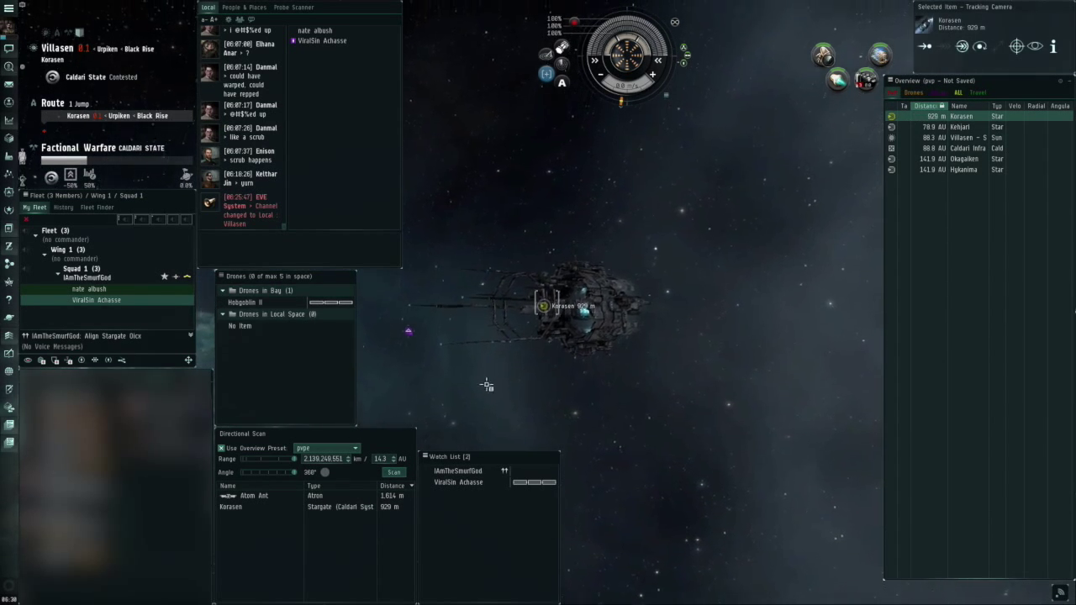
# - Jump through the stargate into Kerasen where the hostile frigate waits
pyautogui.click(393, 471)
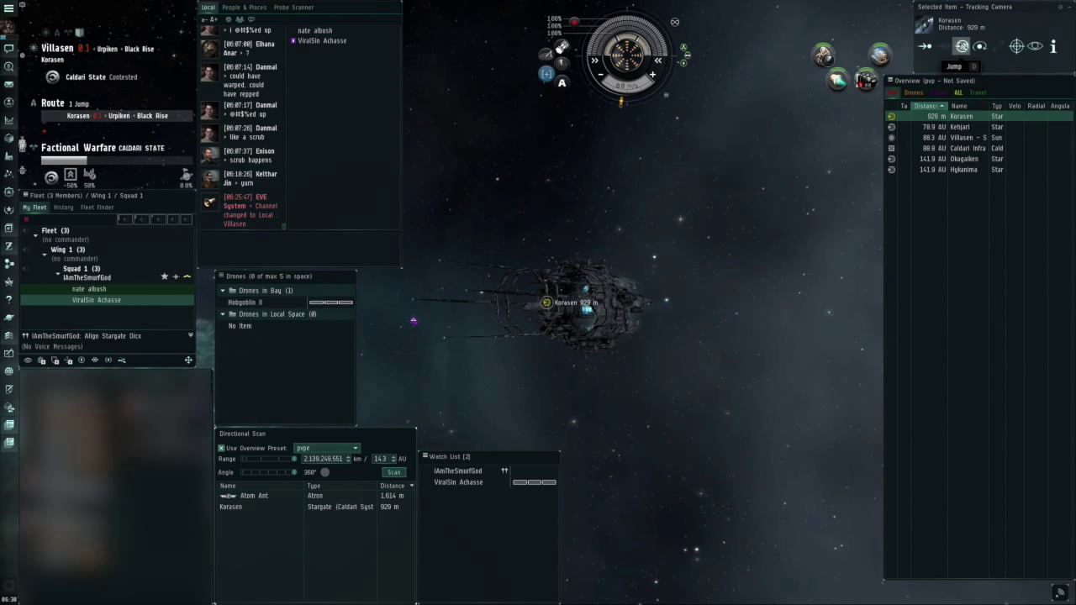
pyautogui.click(953, 66)
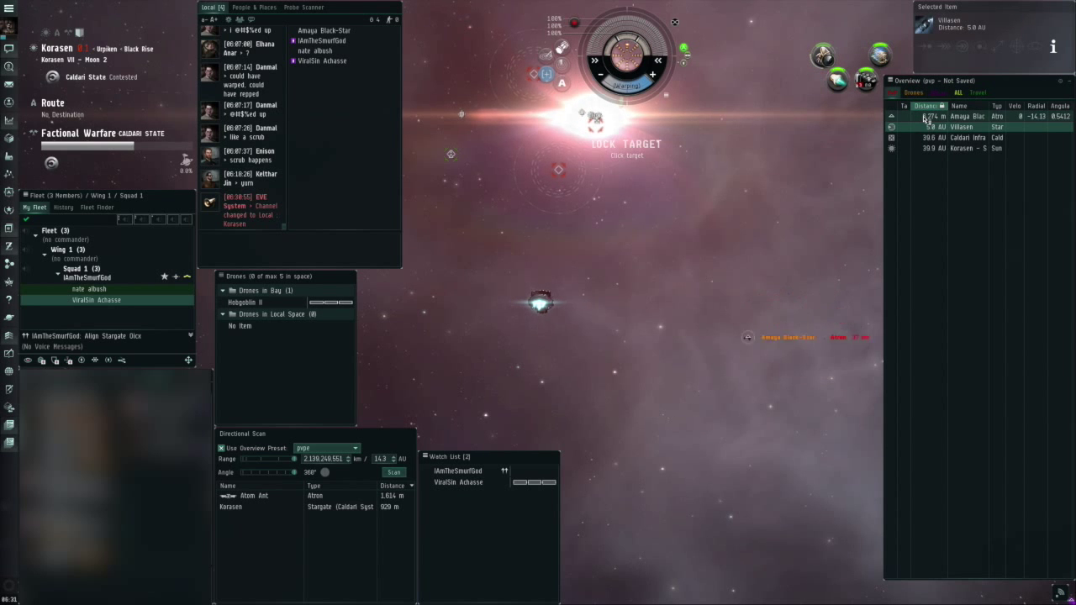
# - Lock and engage the enemy frigate until it is destroyed and leaves a wreck
pyautogui.click(966, 116)
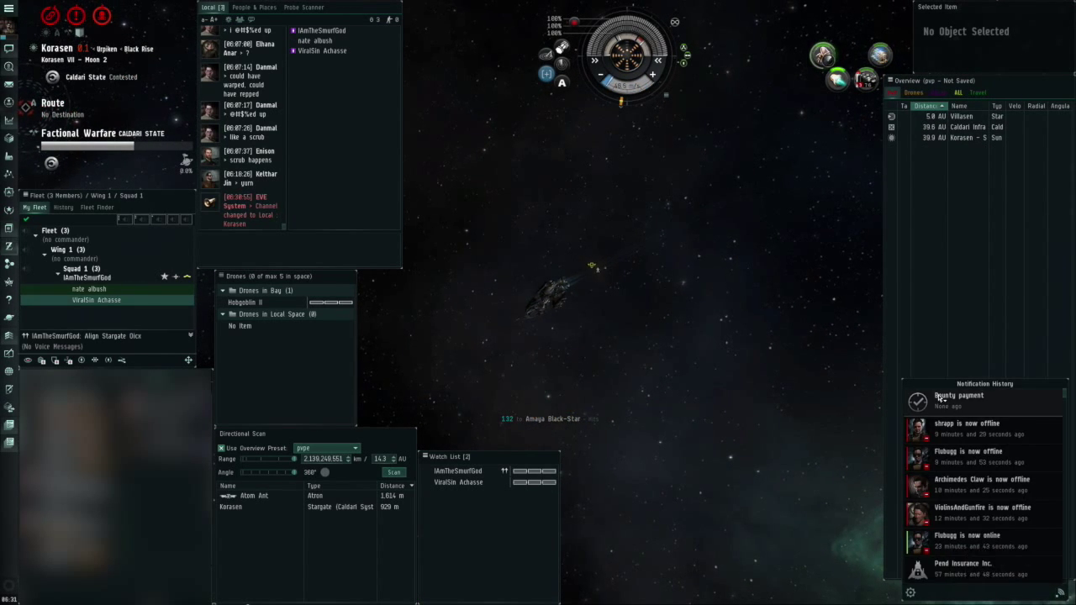
# - Approach the frozen corpse and open the enemy wreck's cargo
pyautogui.click(958, 395)
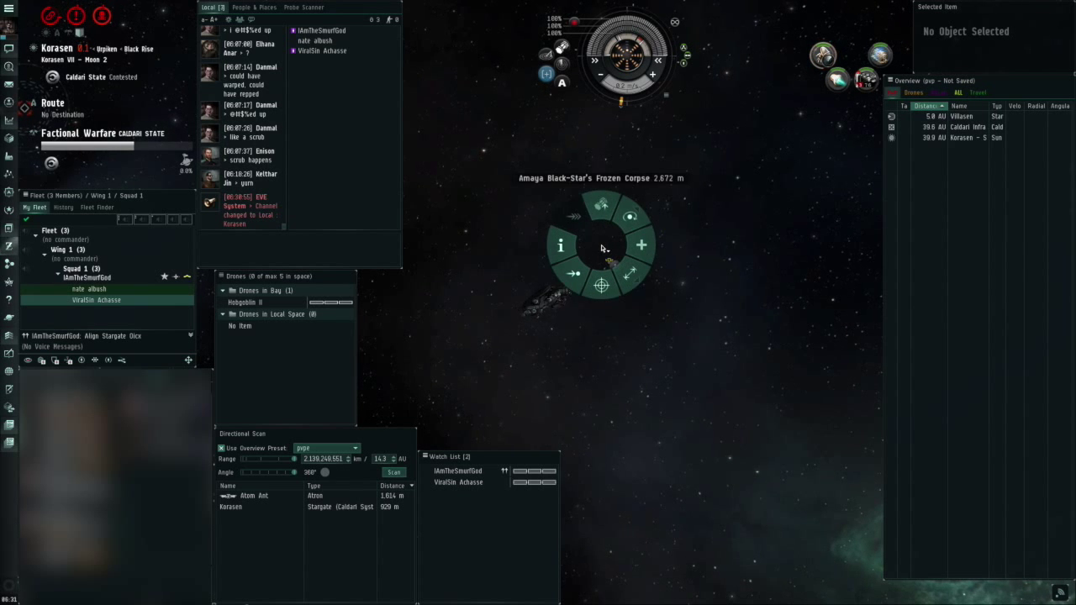
pyautogui.moveTo(602, 203)
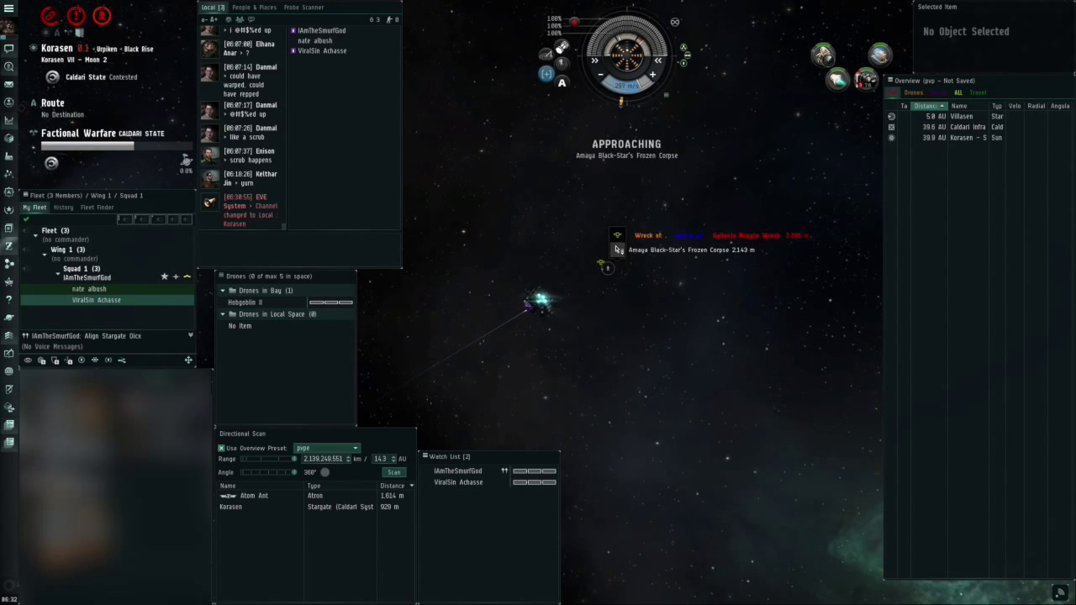
pyautogui.rightClick(664, 248)
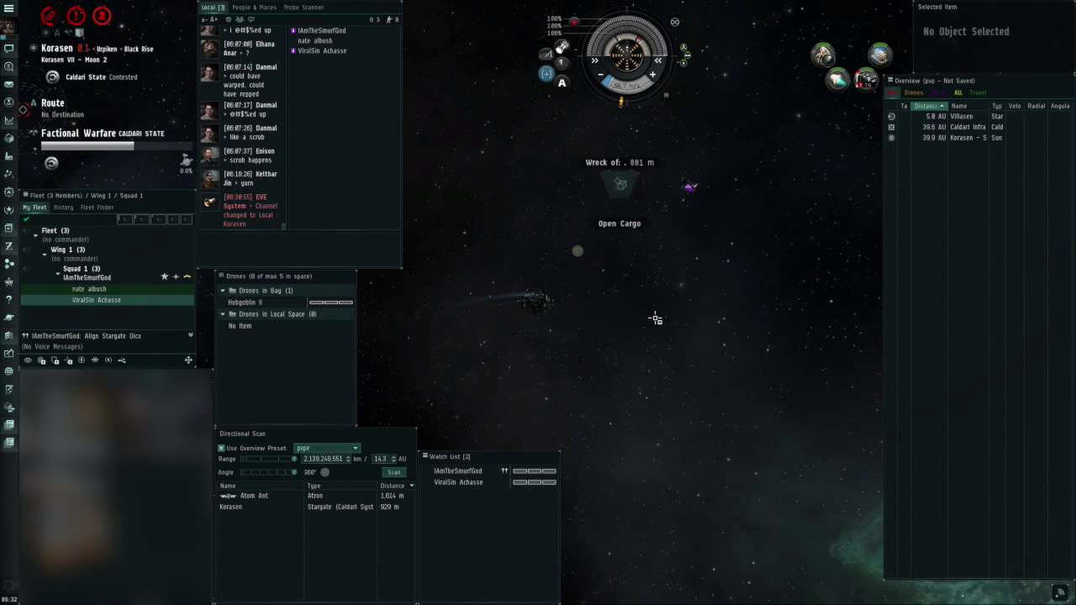
pyautogui.click(618, 223)
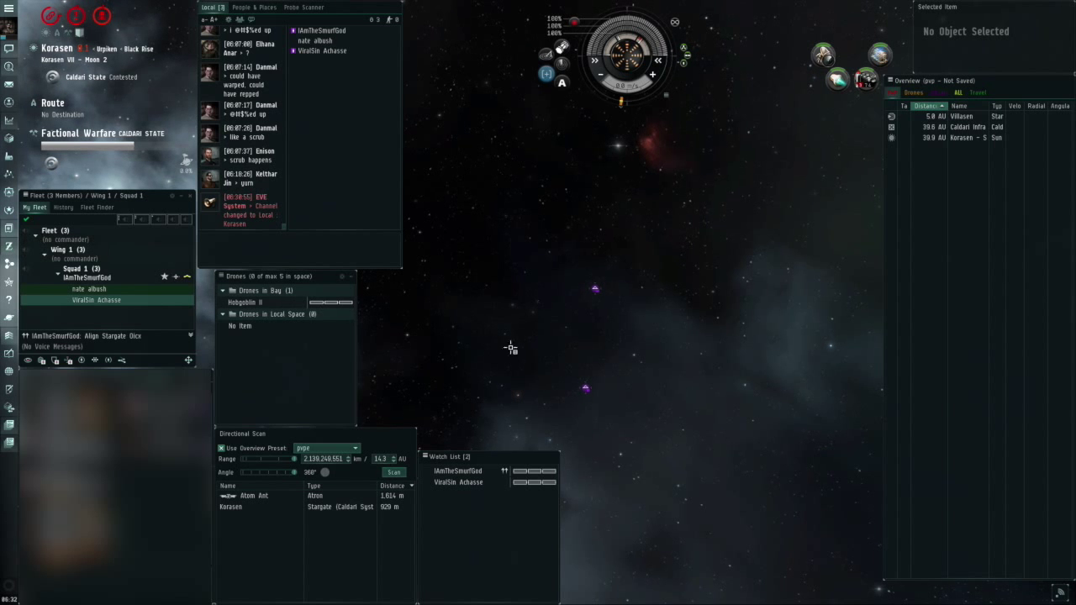
# - Finish off Amaga Black-Star's capsule so its kill report becomes available
pyautogui.click(595, 289)
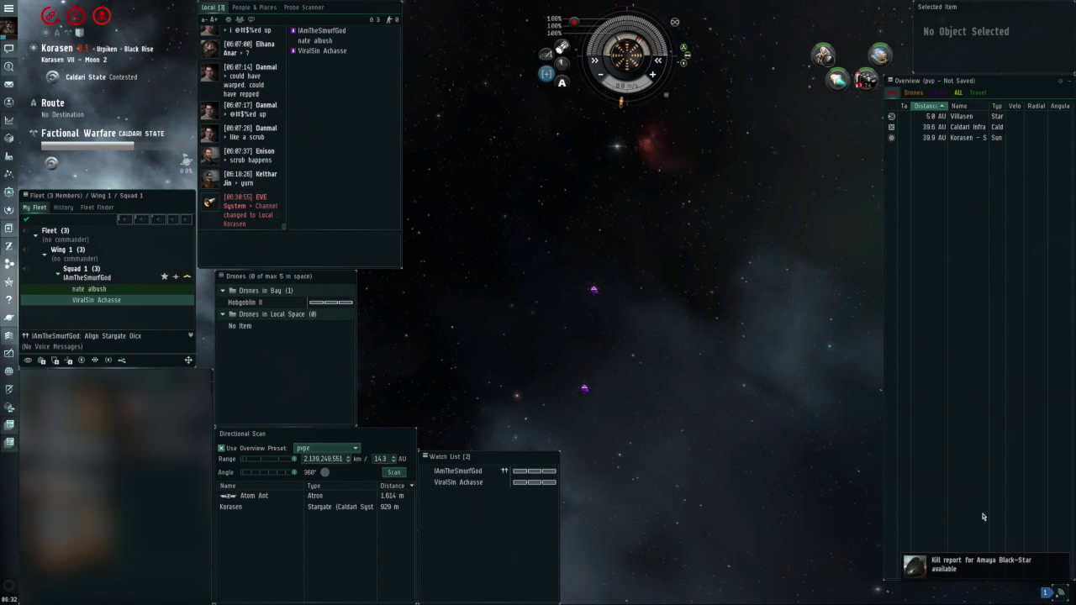
# - Bring up Amaga Black-Star's capsule kill report from the notification
pyautogui.click(914, 564)
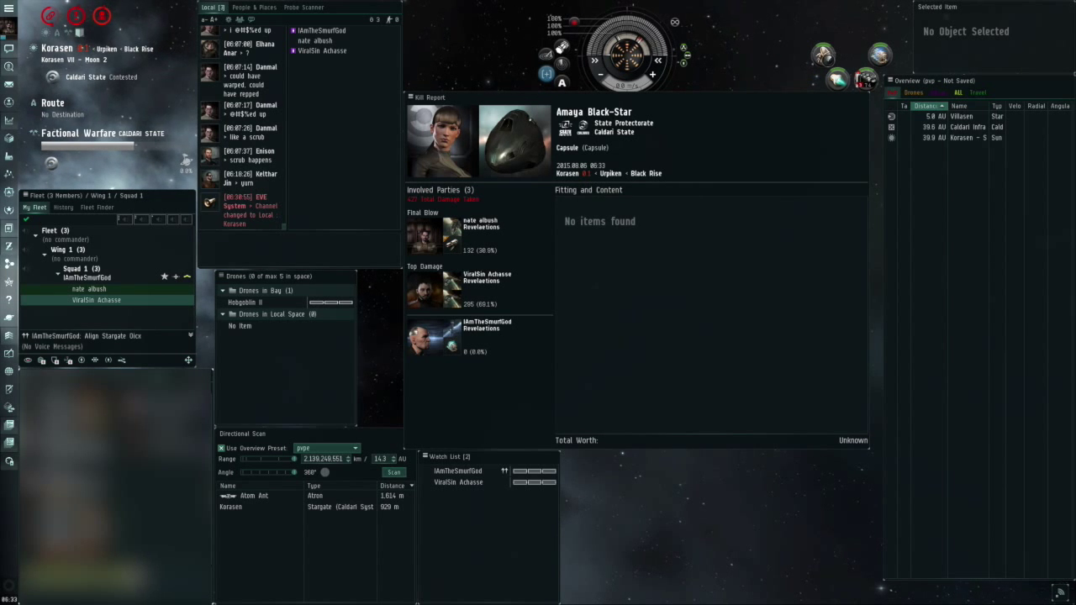
pyautogui.moveTo(652, 154)
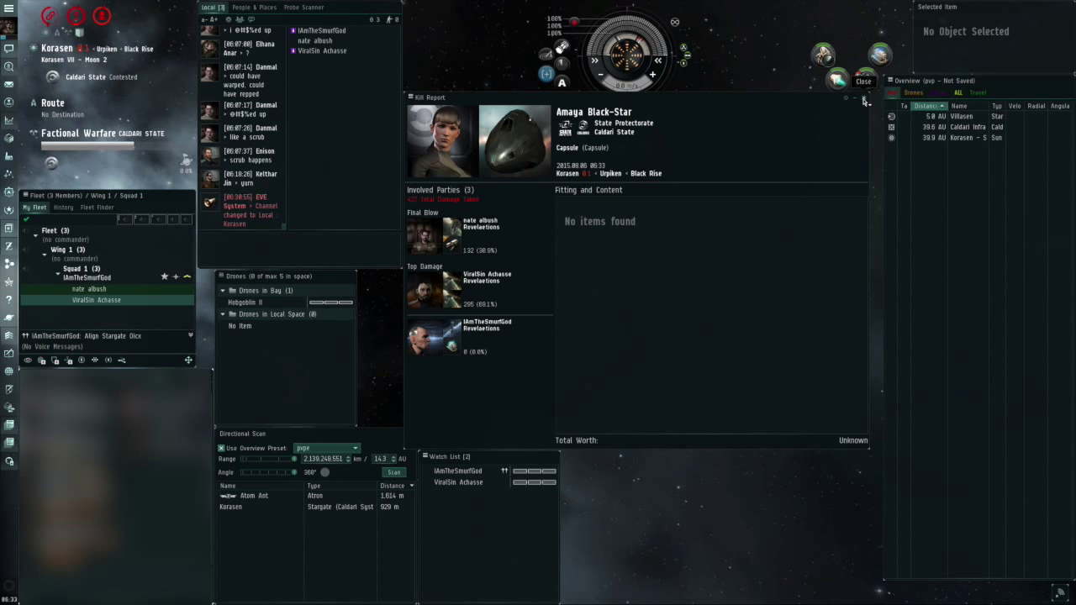
# - Dismiss the kill report and engage Maddish Nokan's Impairor until it explodes
pyautogui.click(864, 81)
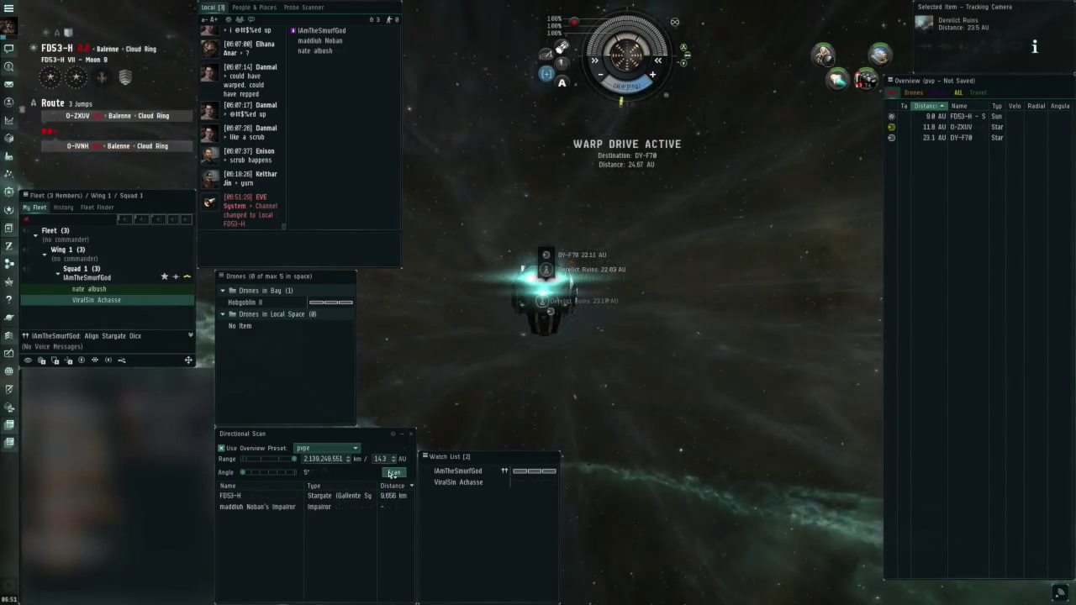
pyautogui.click(394, 471)
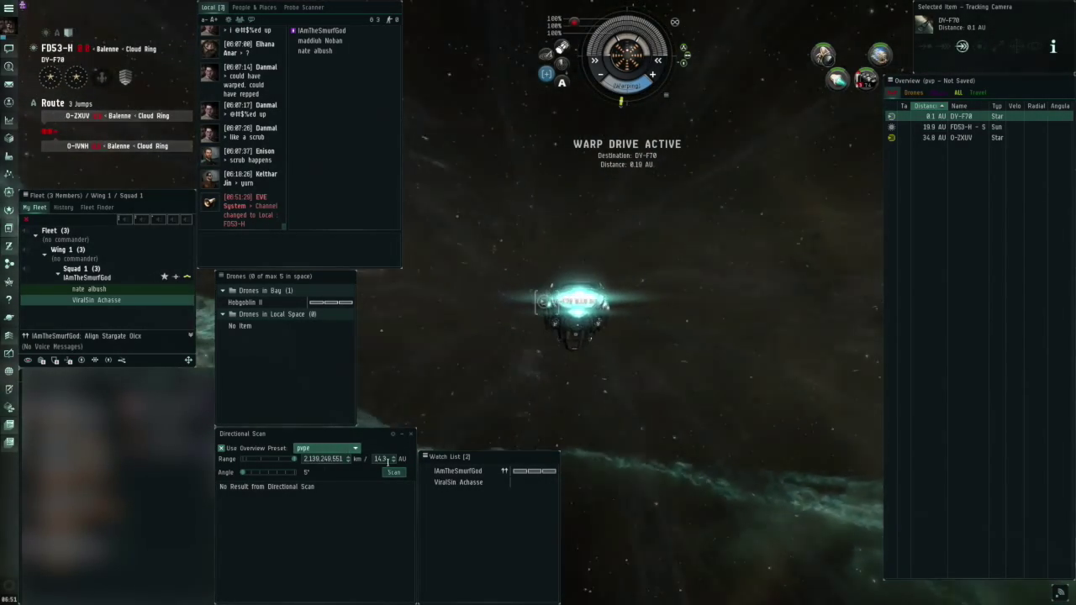
pyautogui.click(393, 471)
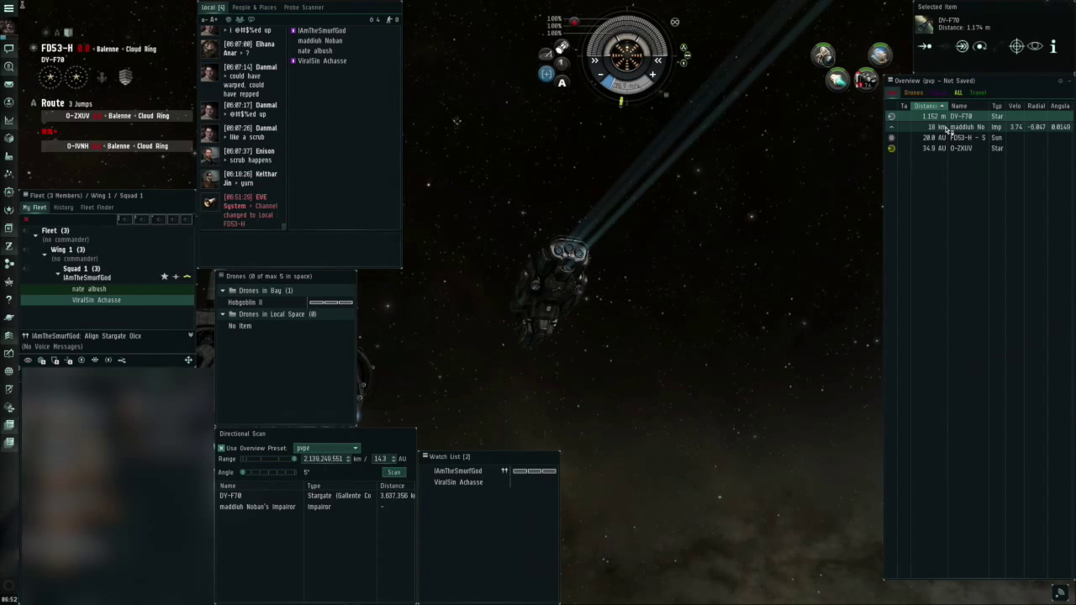
pyautogui.click(961, 127)
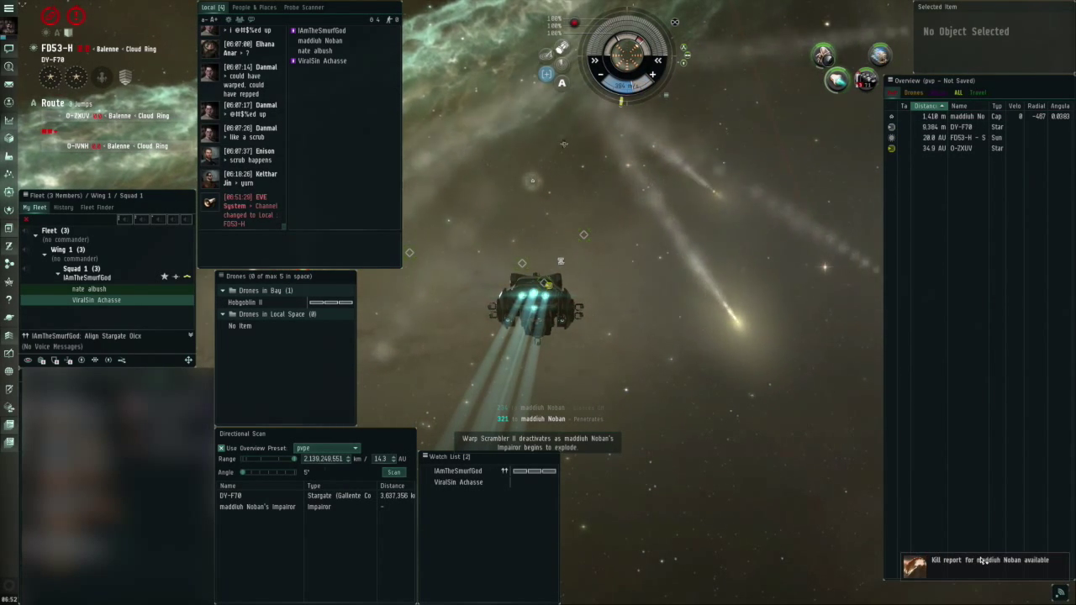
# - Approach the Impairor wreck and loot its cargo
pyautogui.click(975, 559)
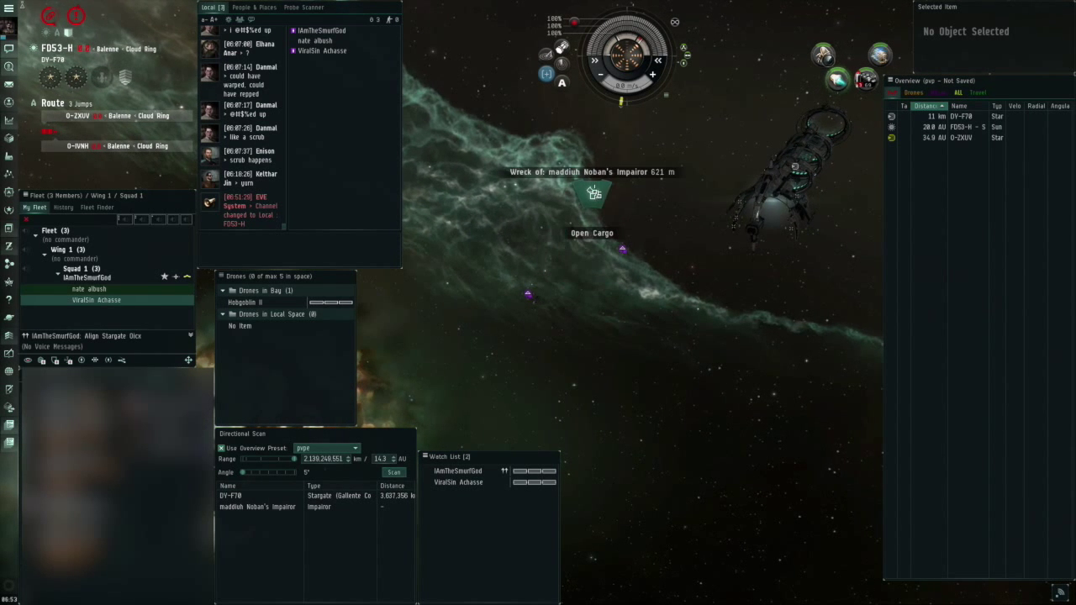
pyautogui.click(591, 232)
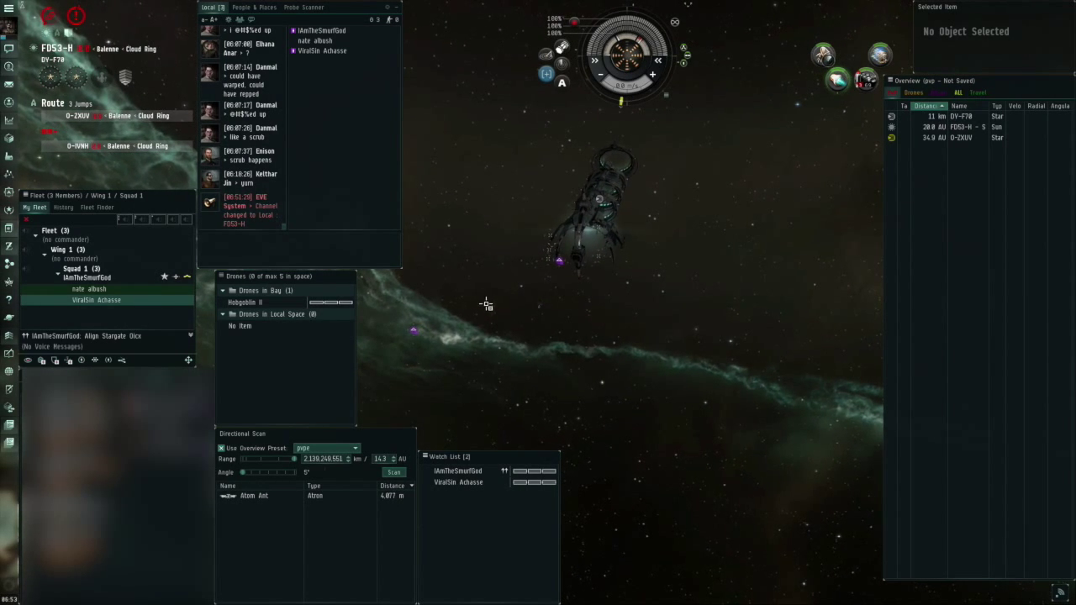
# - View the frigate's own cargo hold via its radial menu
pyautogui.click(602, 199)
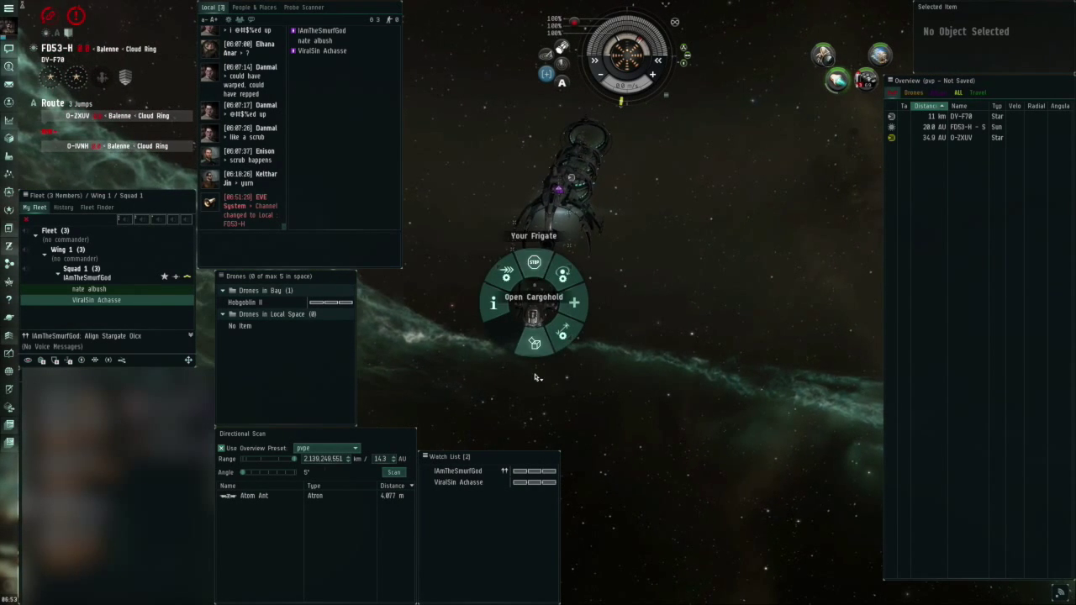
pyautogui.click(533, 296)
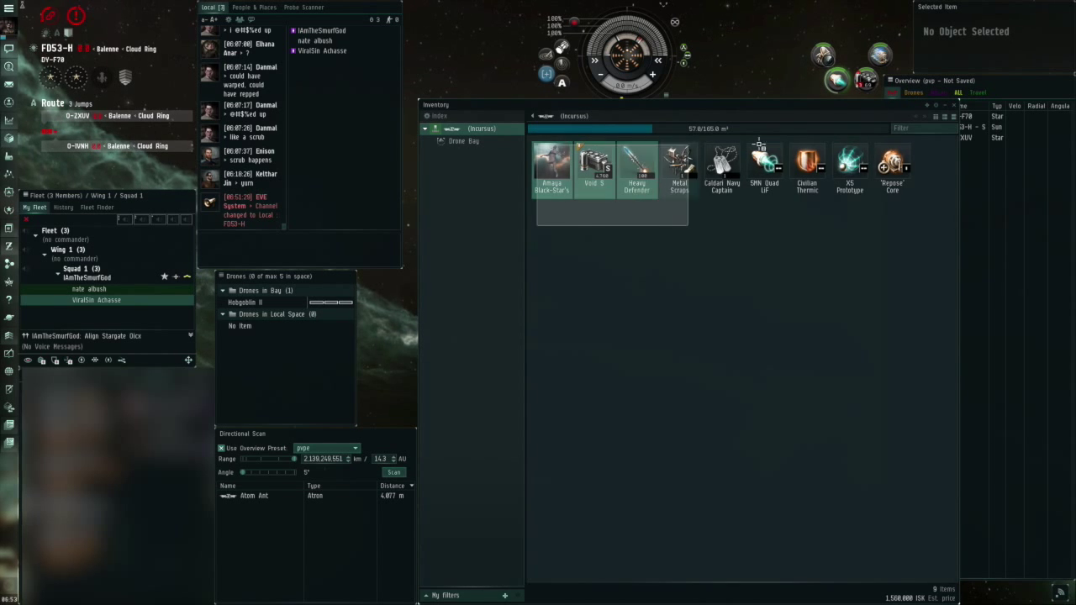
pyautogui.moveTo(551, 165)
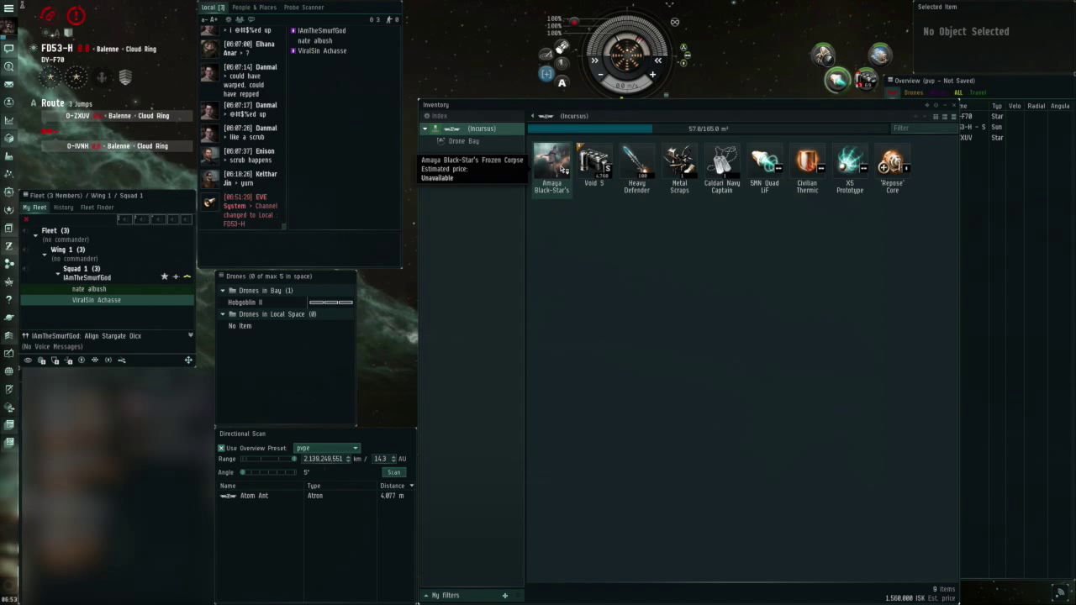
pyautogui.moveTo(630, 205)
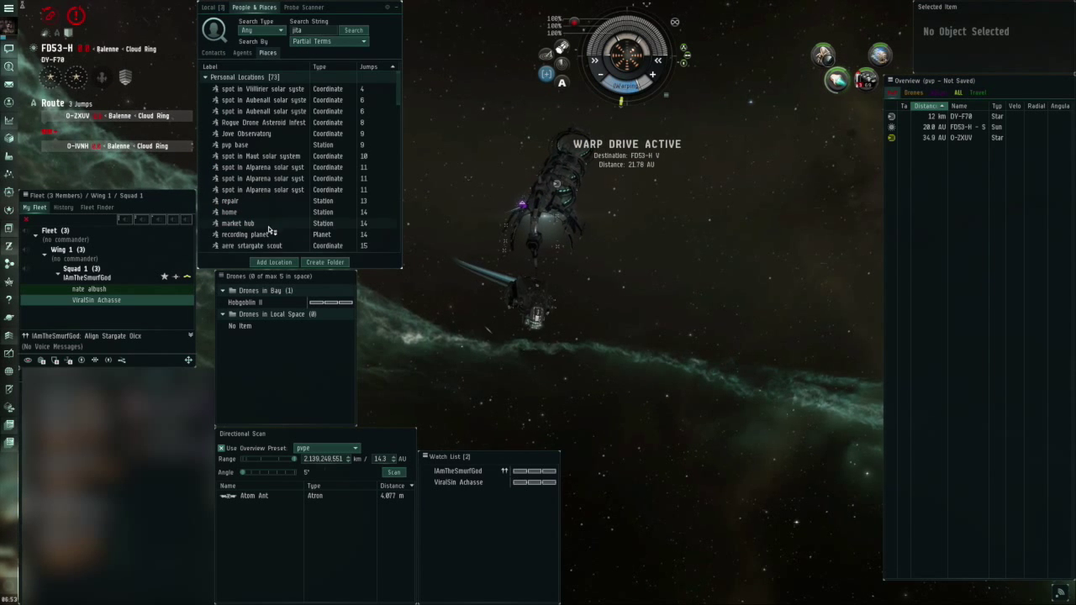
# - Add a personal location named 'spot' in FD53-H and submit it
pyautogui.click(274, 262)
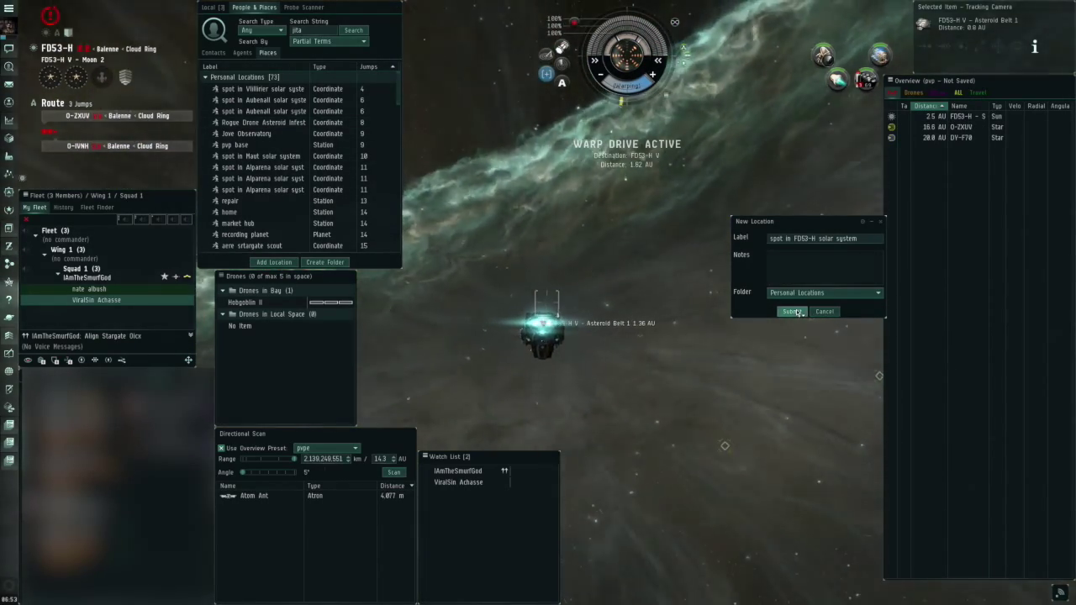
pyautogui.click(790, 311)
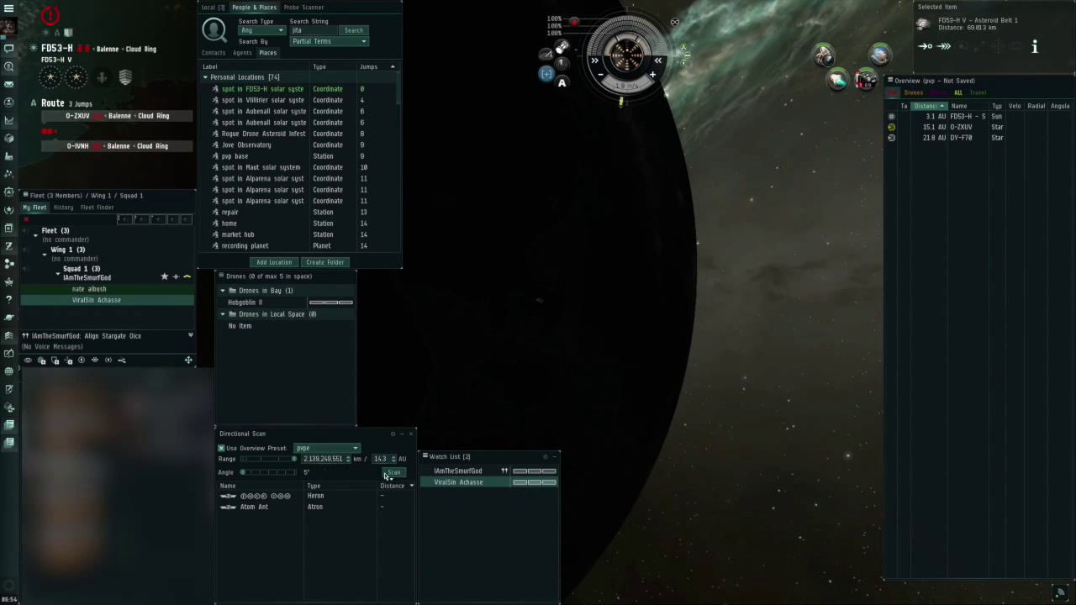
# - Run directional scans at FD53-H V Asteroid Belt 1, checking Local chat between them
pyautogui.click(393, 471)
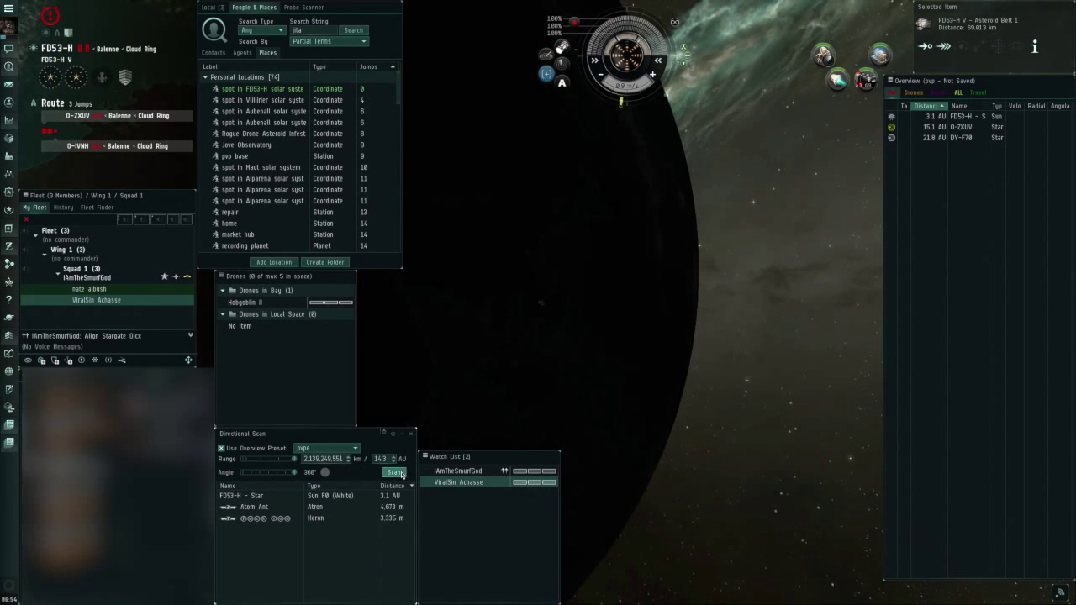
pyautogui.click(393, 470)
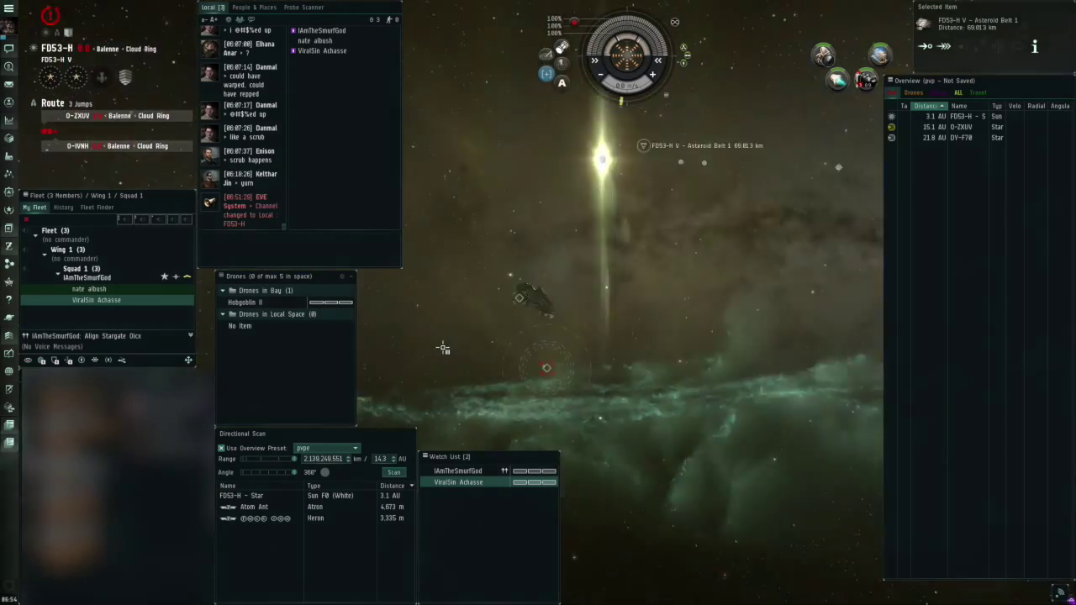
pyautogui.click(393, 471)
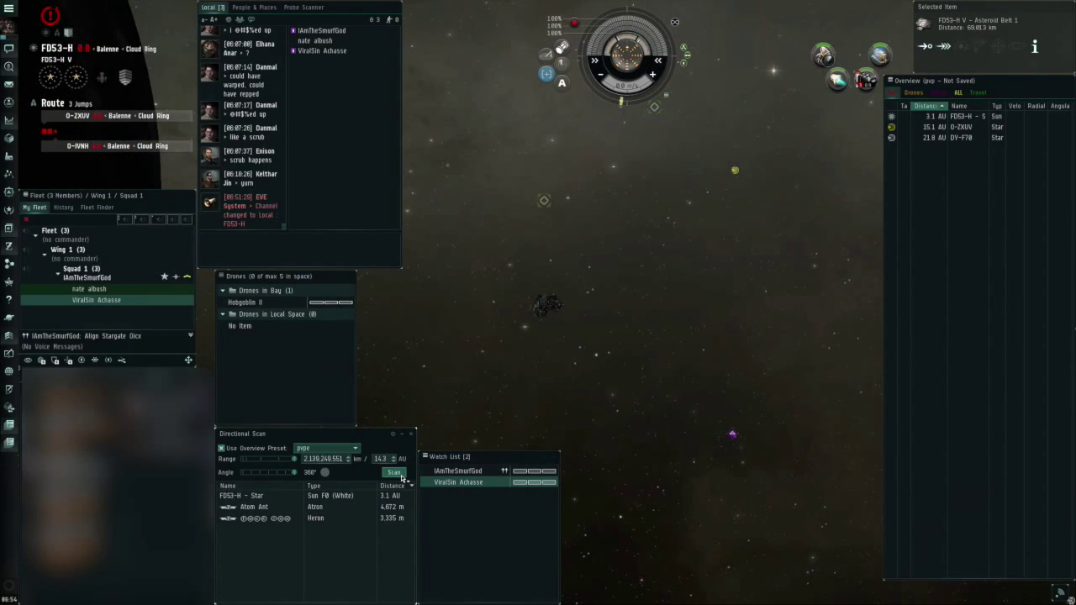
pyautogui.click(393, 471)
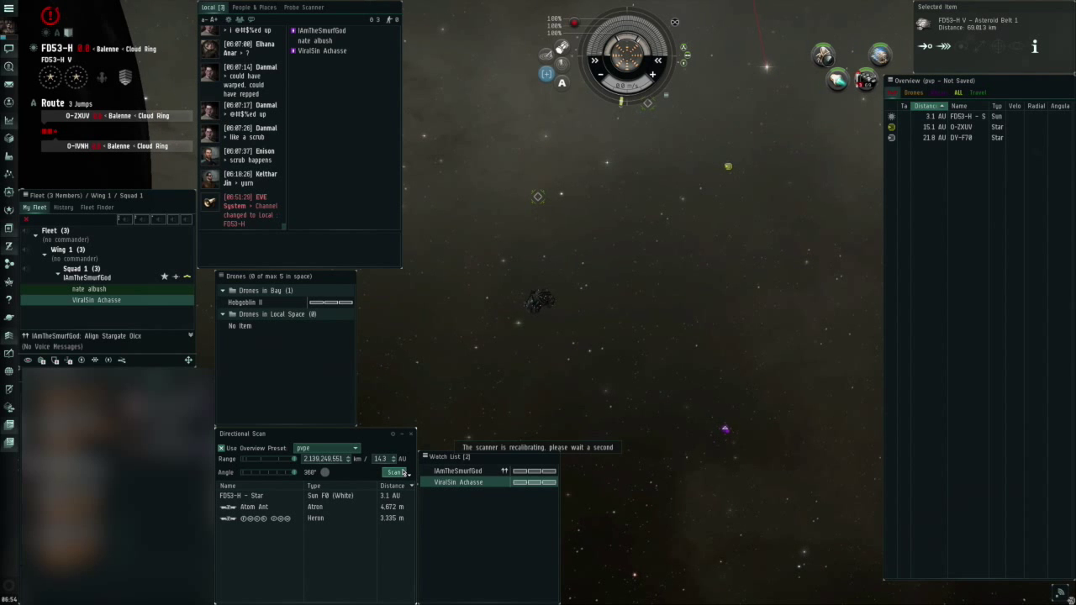
# - Warp to the saved spot within 0 m and show Maddish Nokan's employment history
pyautogui.rightClick(639, 275)
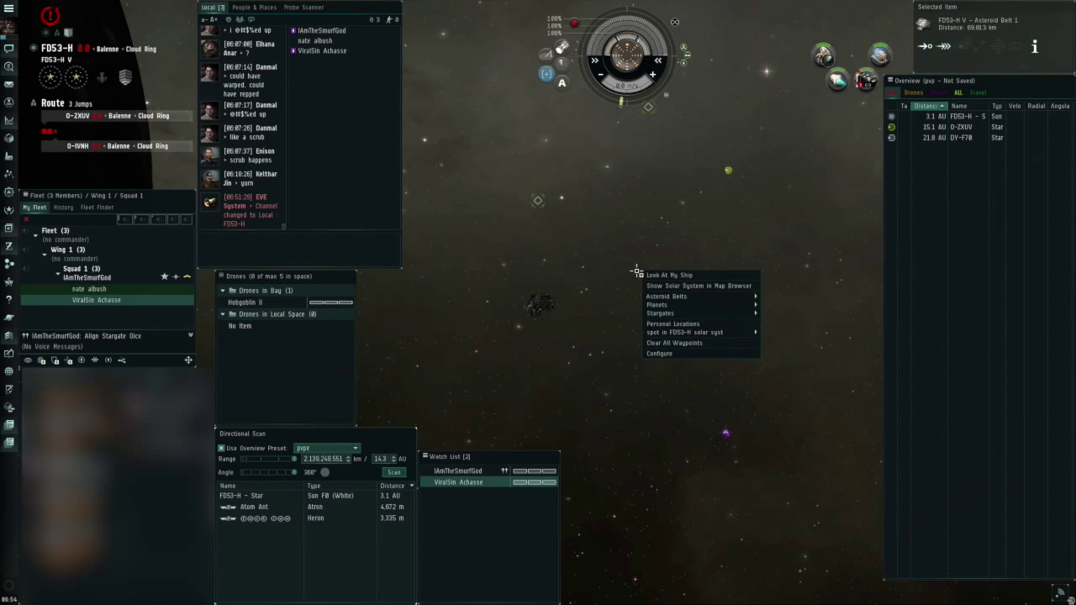
pyautogui.moveTo(684, 333)
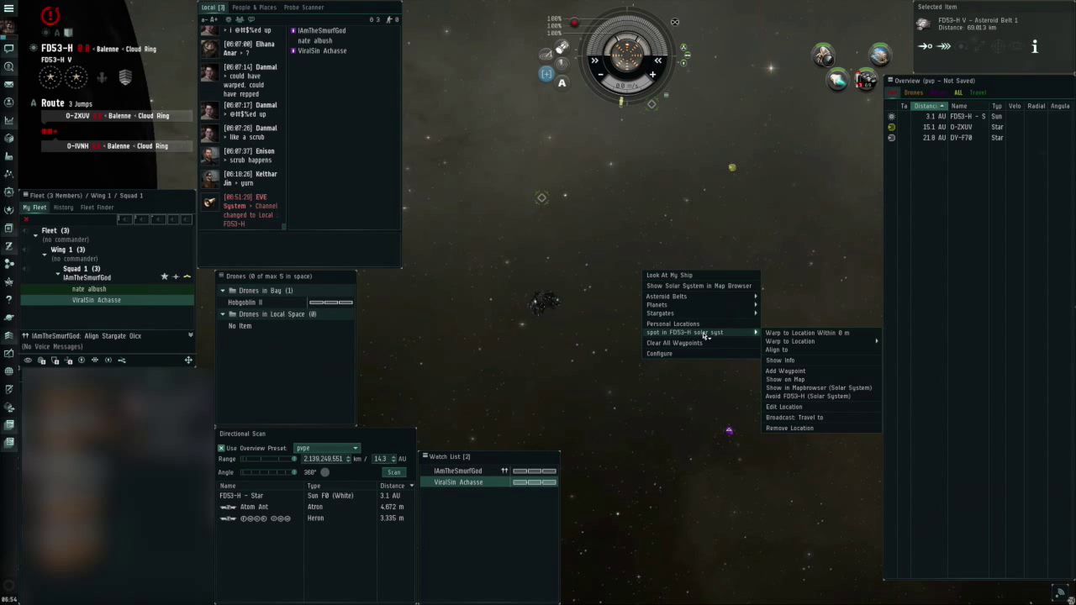
pyautogui.moveTo(806, 333)
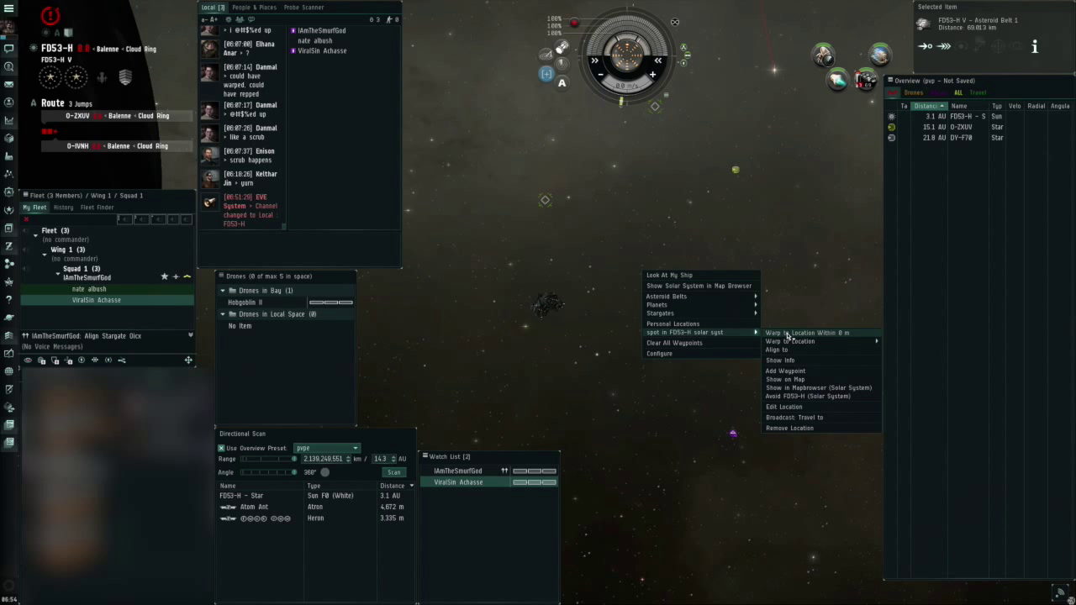
pyautogui.click(805, 333)
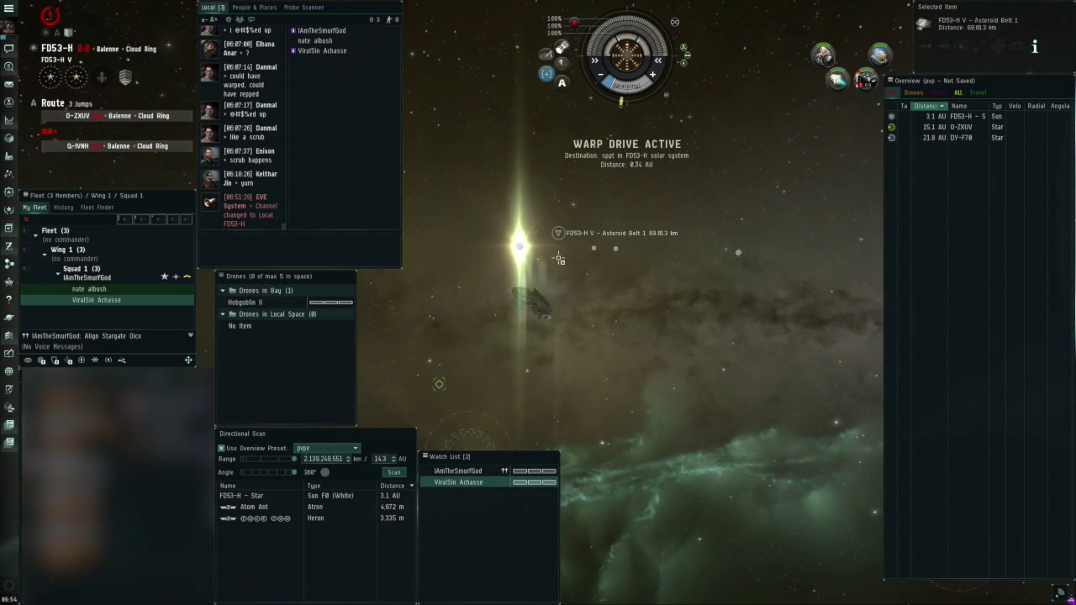
pyautogui.click(393, 470)
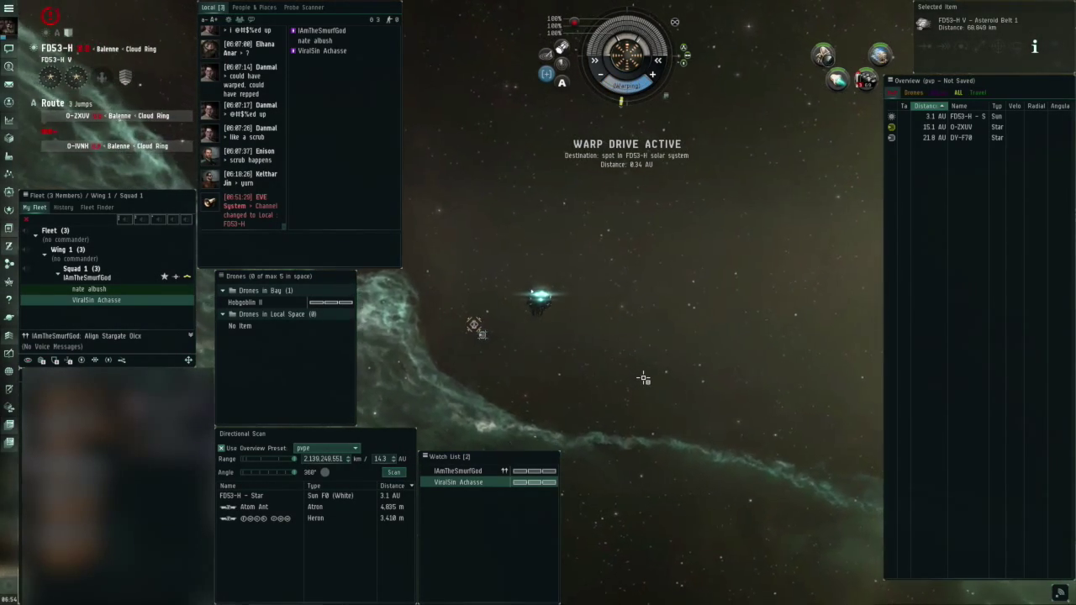
pyautogui.click(393, 471)
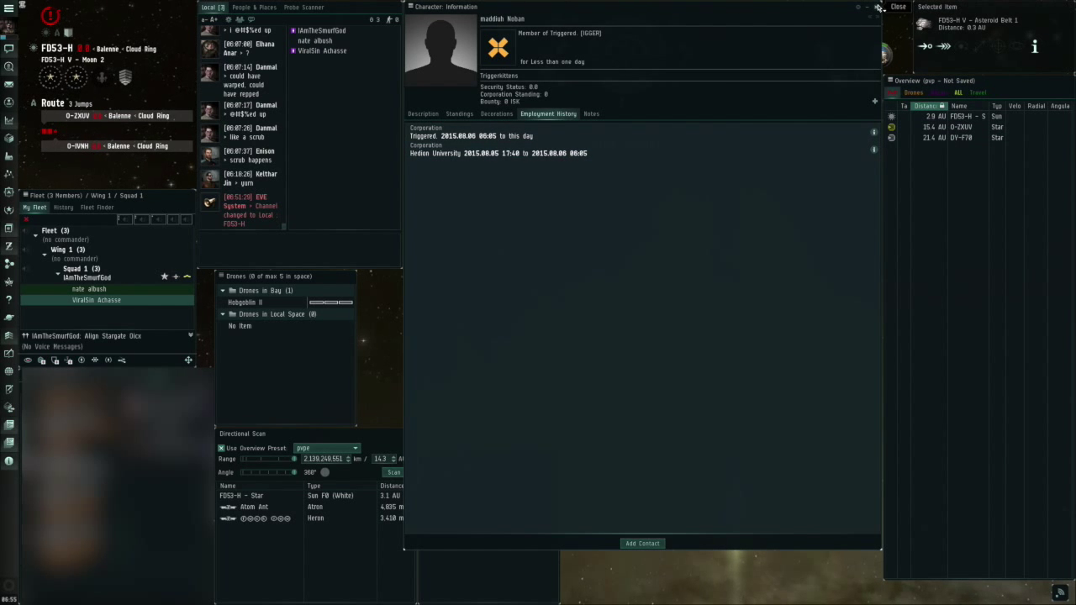
# - Close Maddish Nokan's Character Information window
pyautogui.click(898, 6)
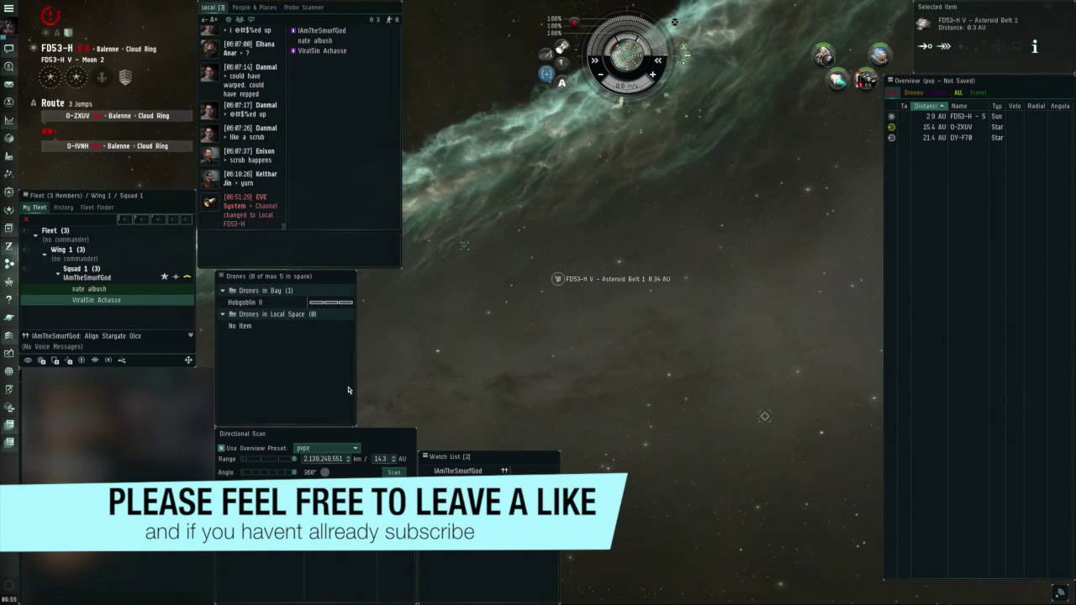
pyautogui.moveTo(278, 457); pyautogui.dragTo(246, 457)
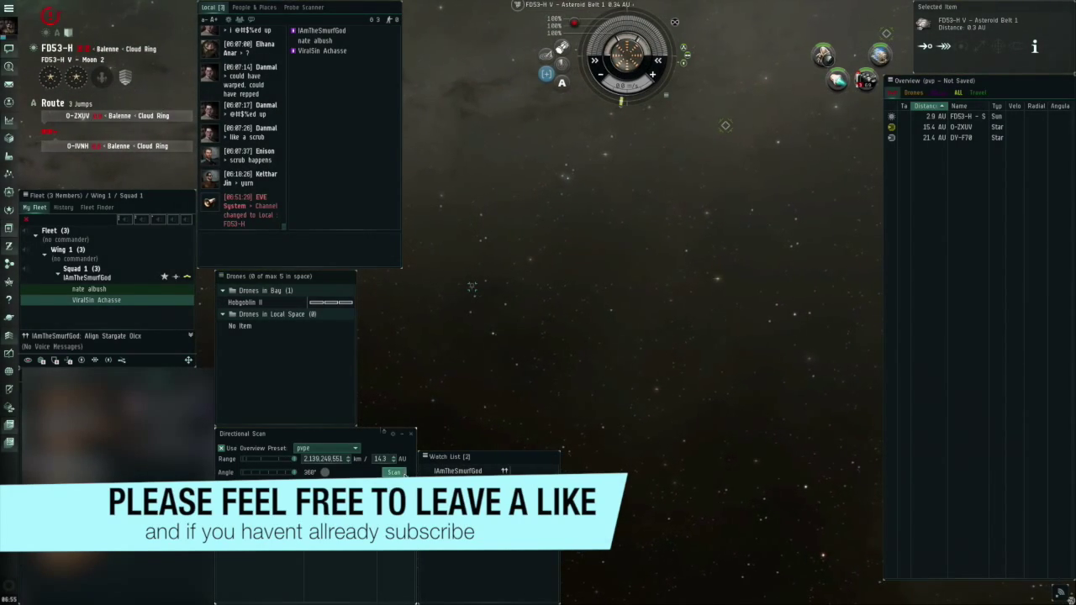
pyautogui.click(394, 471)
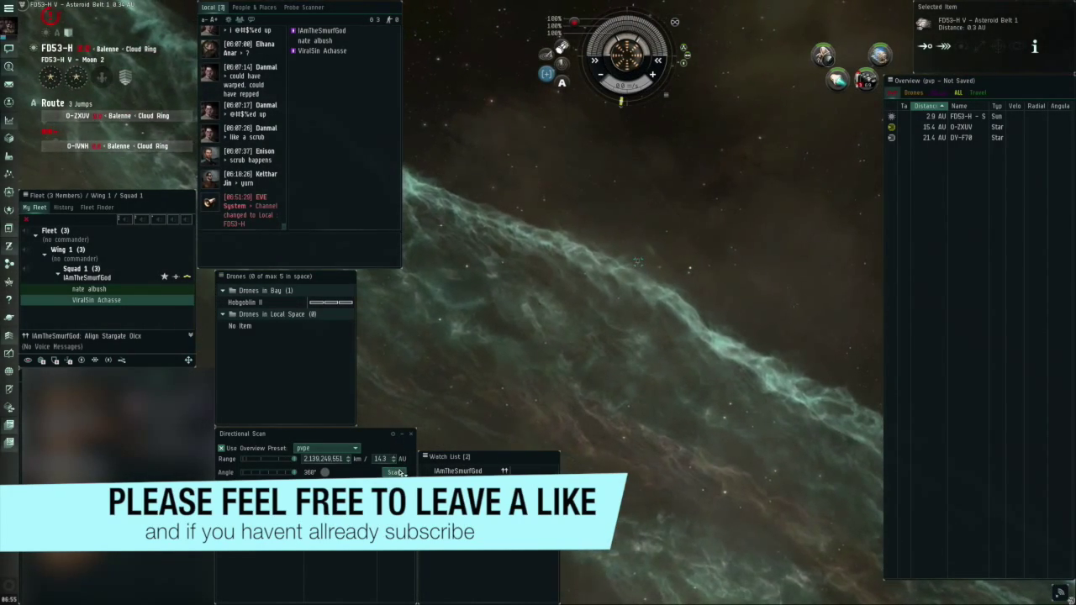